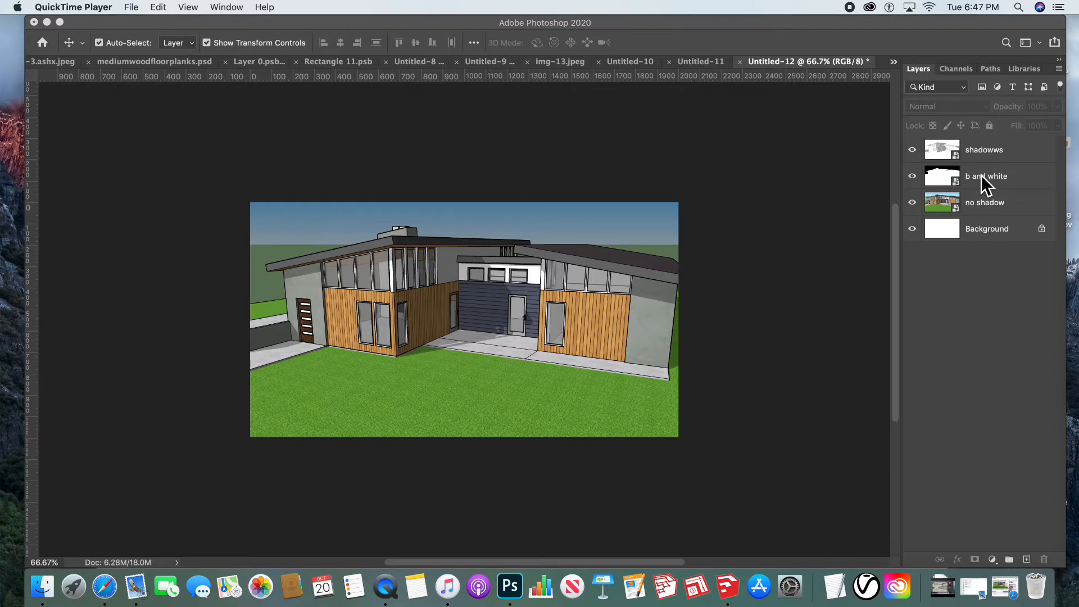
Set the 'b and white' Multiply layer's opacity to about 33% to darken the sky
click(986, 176)
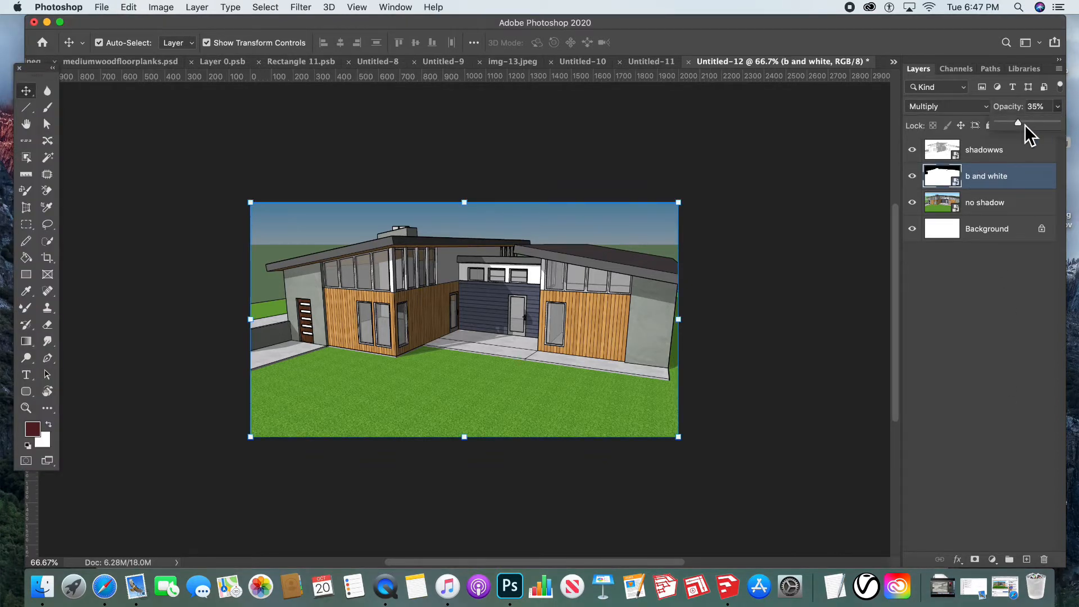
drag(1018, 123, 1036, 123)
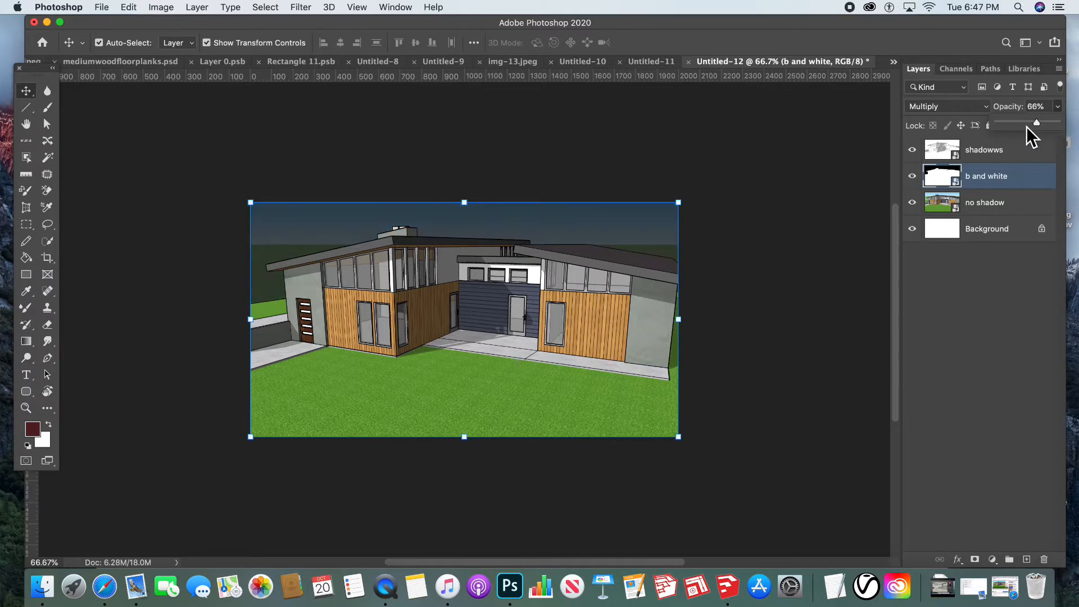
drag(1035, 122, 997, 123)
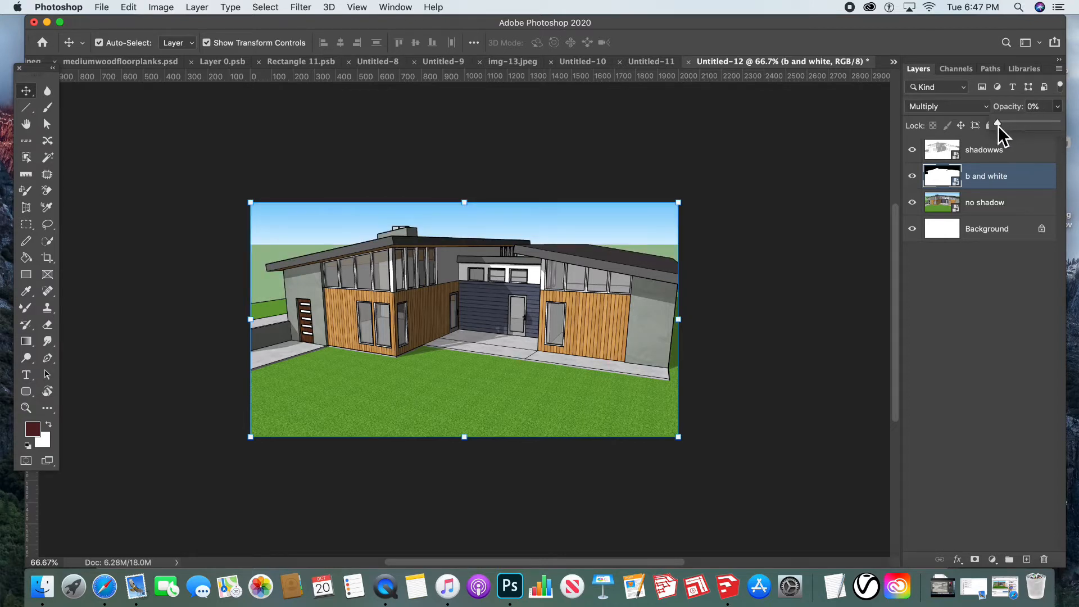
drag(997, 123, 1017, 122)
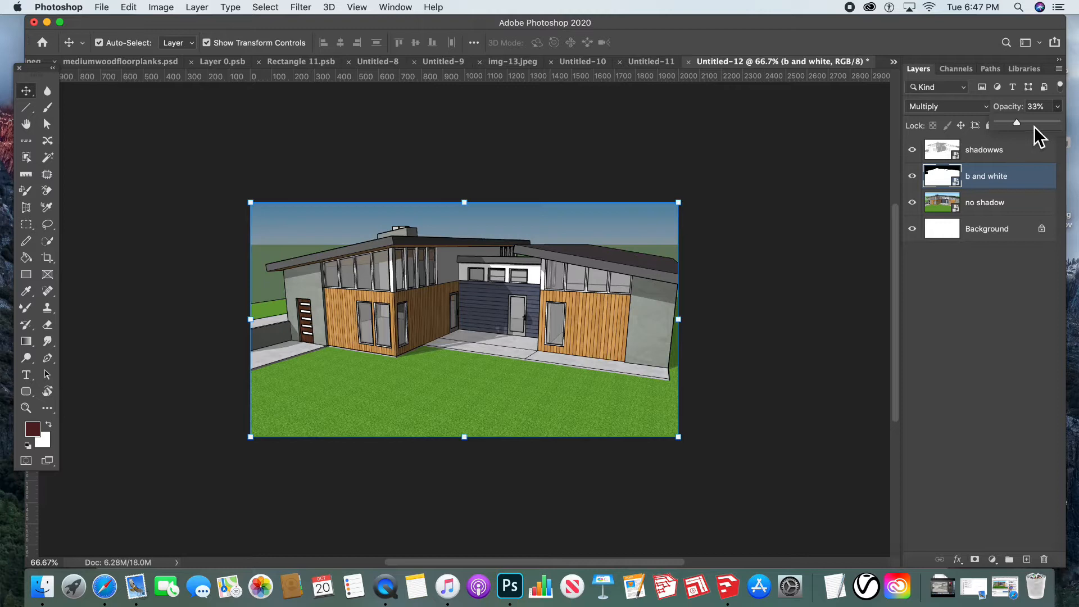
drag(1017, 122, 1044, 122)
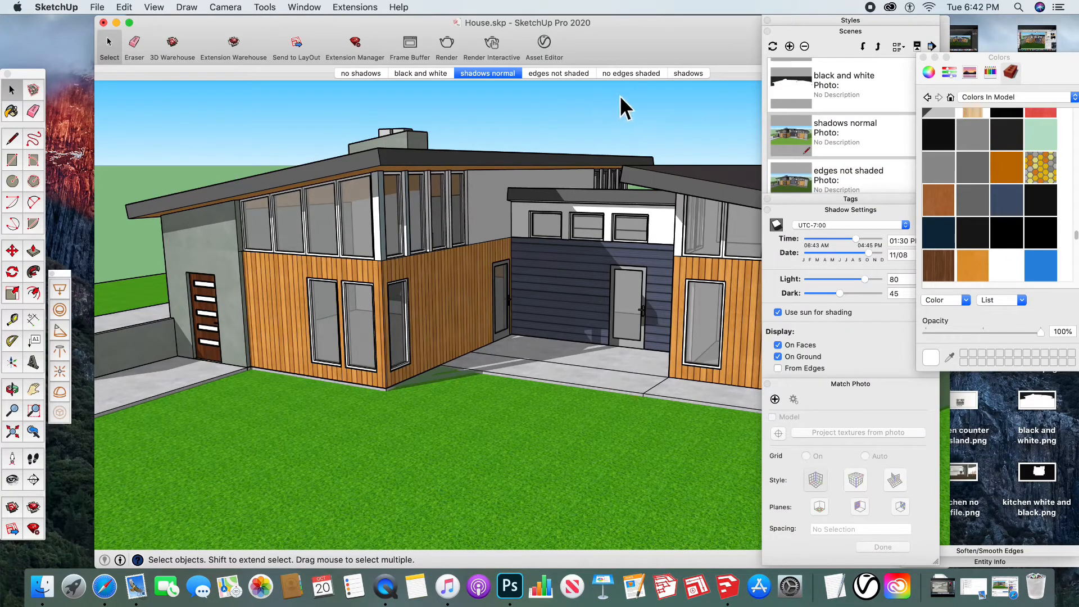
mouse_move(850, 35)
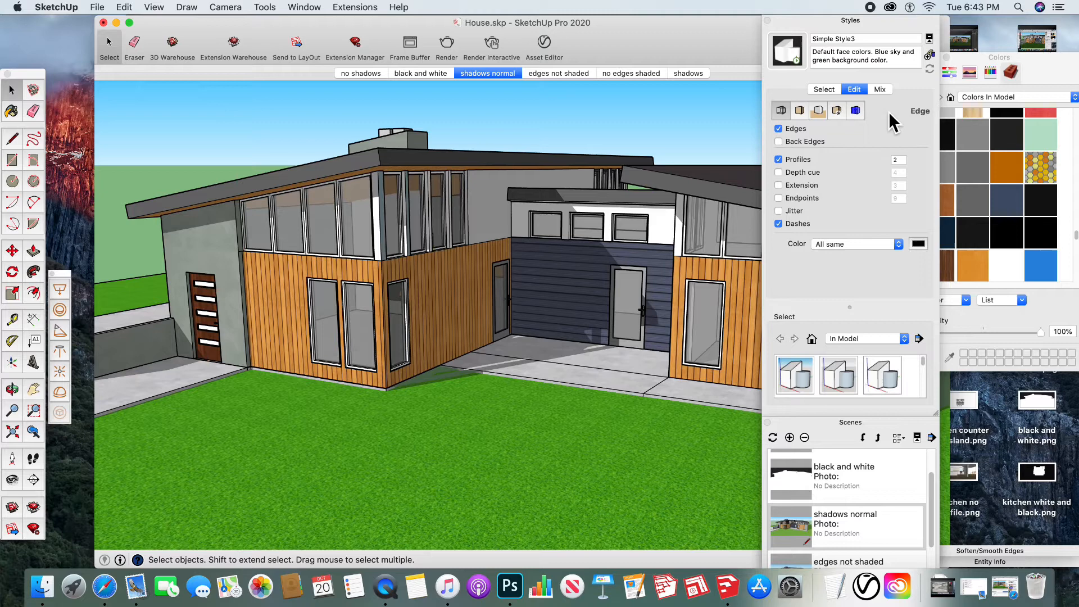
In the style's Background settings, make the background black and switch off Sky
click(819, 110)
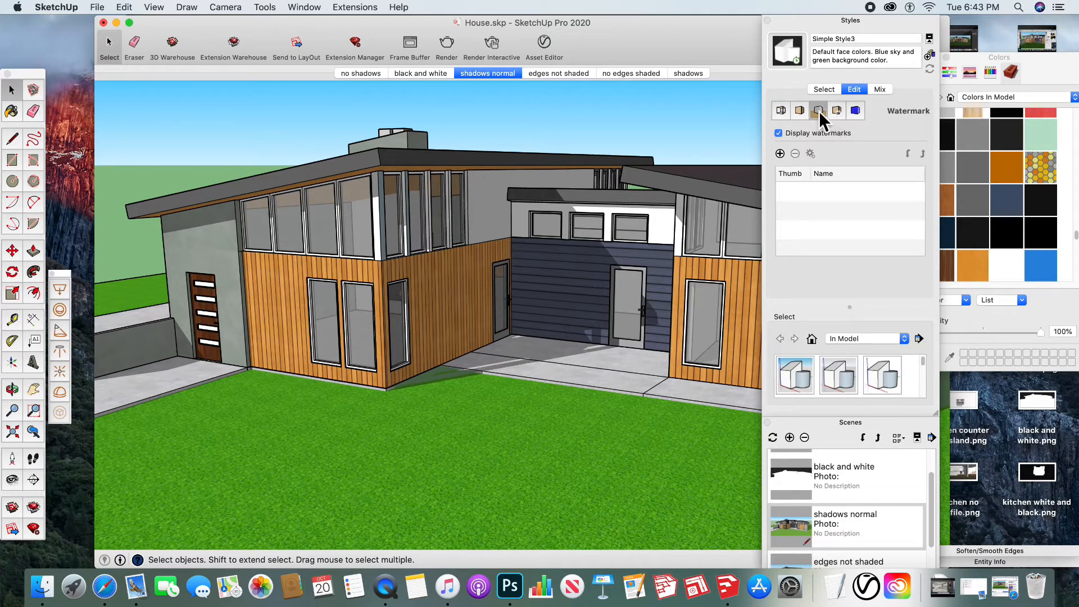
click(819, 110)
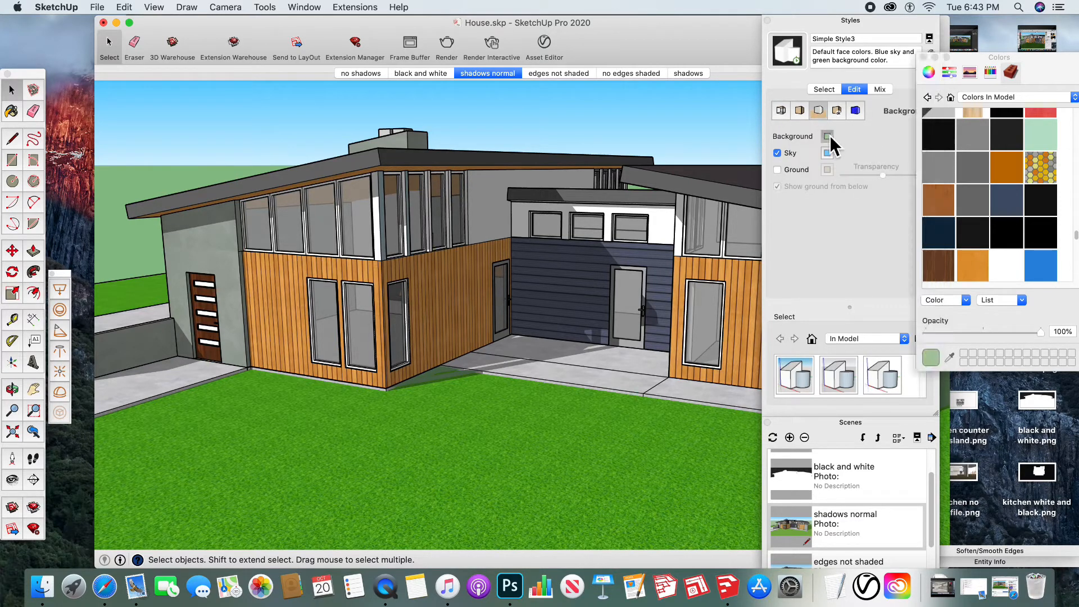
click(1005, 233)
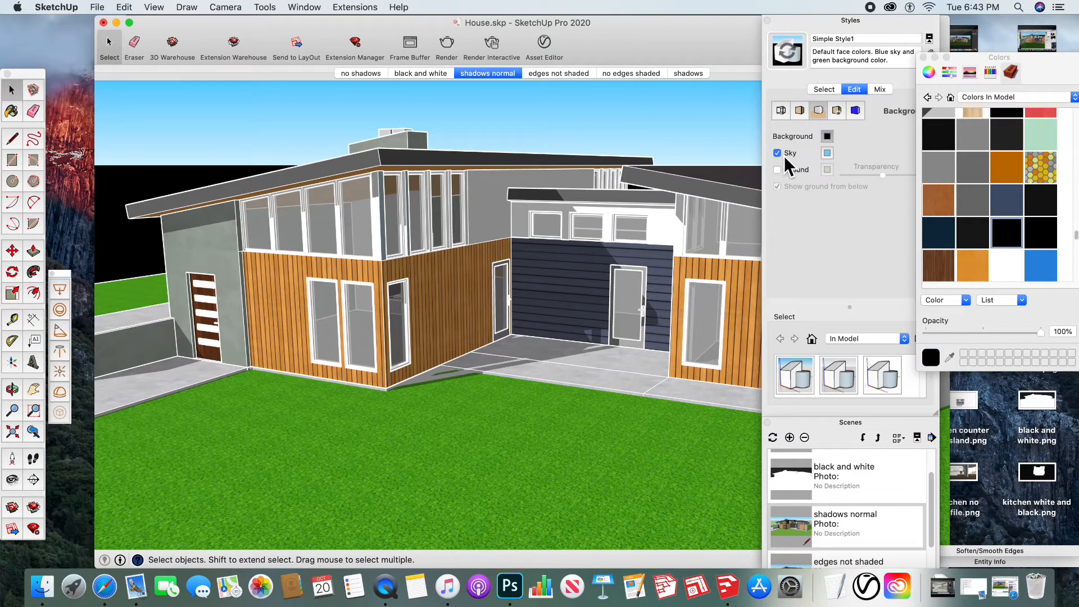
click(777, 153)
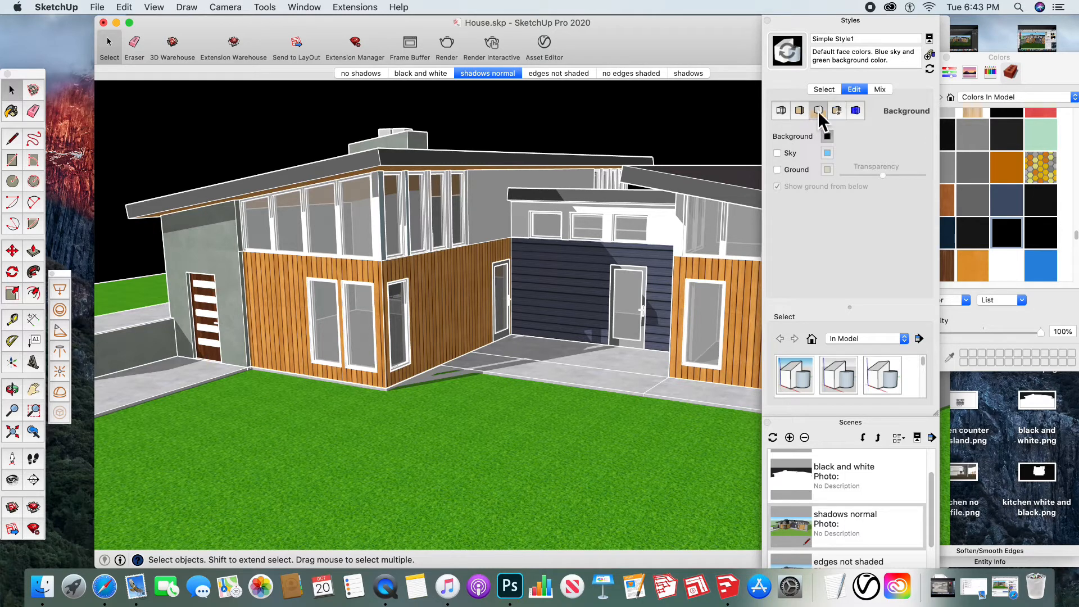
Switch off Edges and render faces in monochrome white in the style settings
click(781, 110)
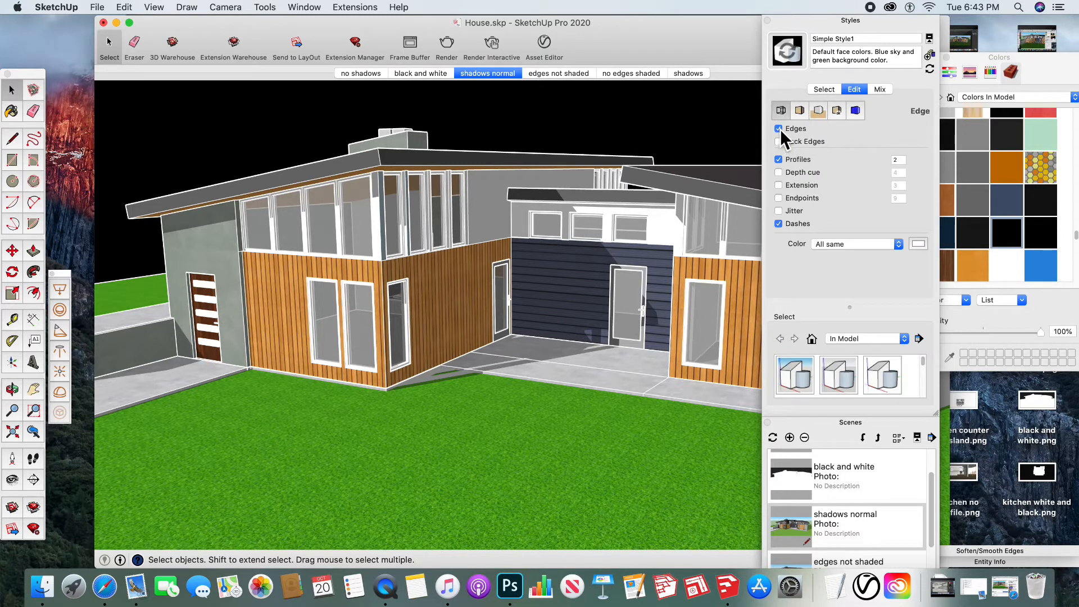
click(778, 128)
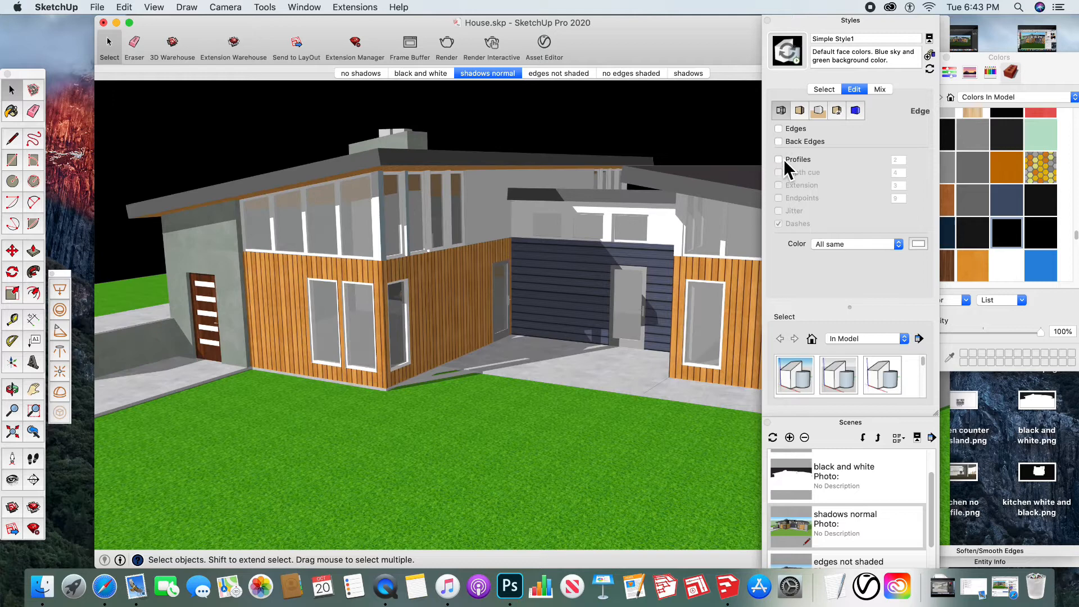
click(800, 110)
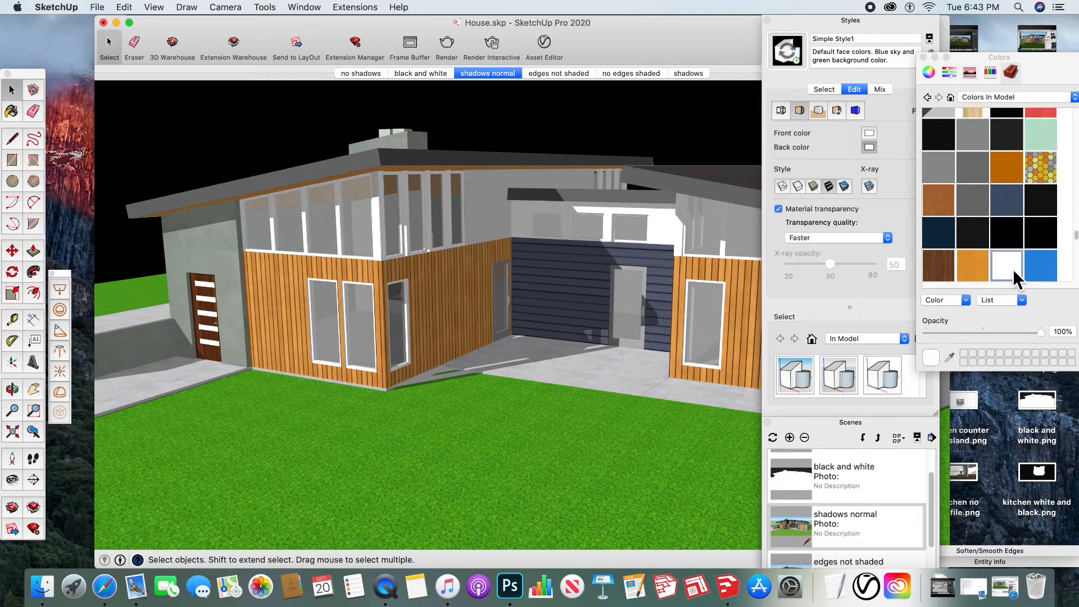
click(844, 187)
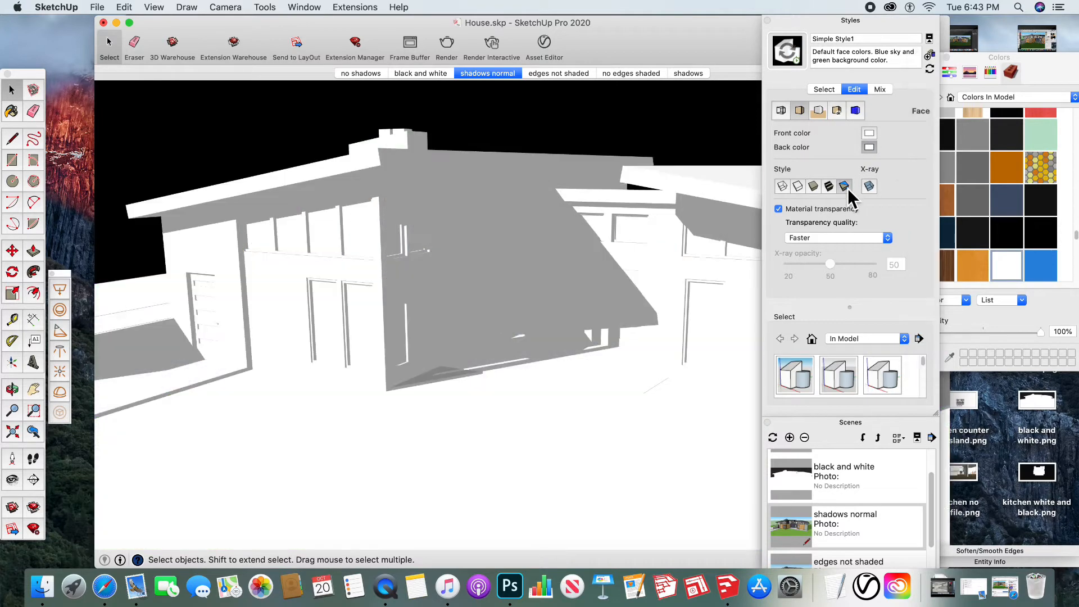
mouse_move(864, 200)
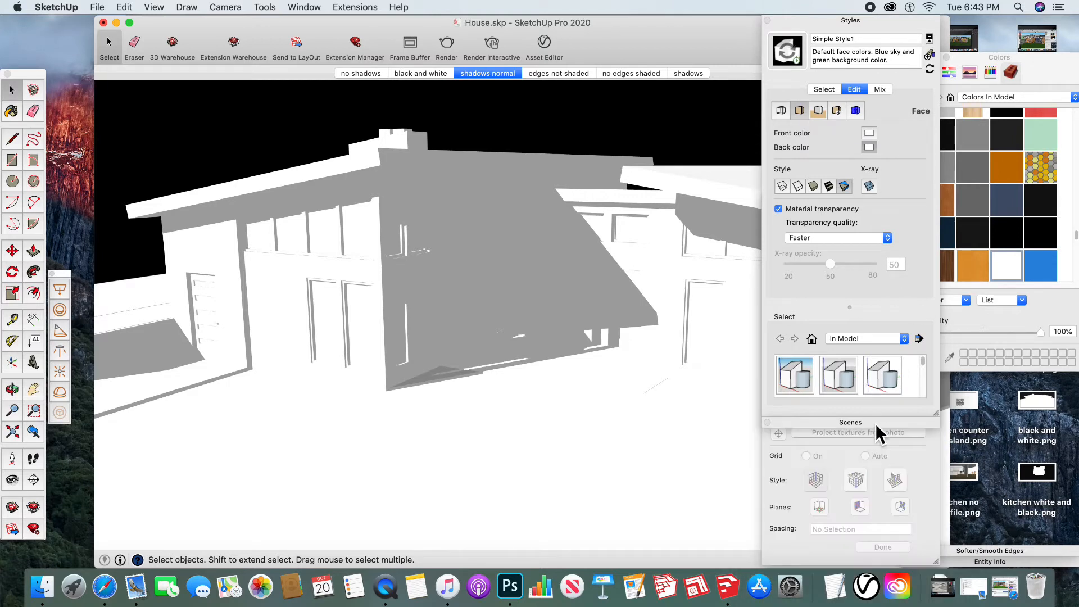
mouse_move(930, 468)
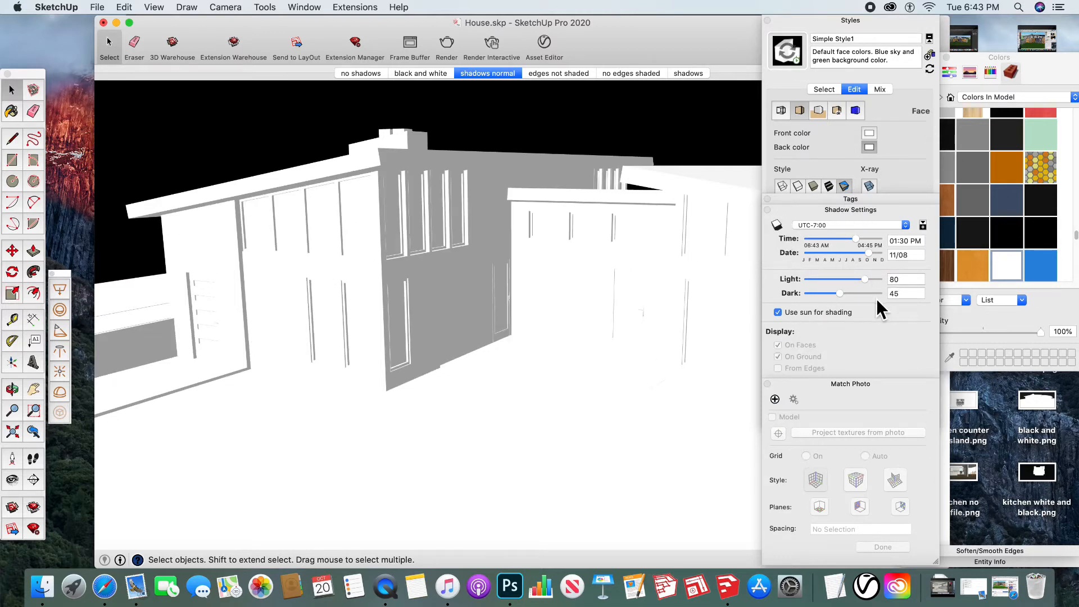
Raise the shadow Light slider to 100 so all faces turn pure white
drag(839, 292, 879, 292)
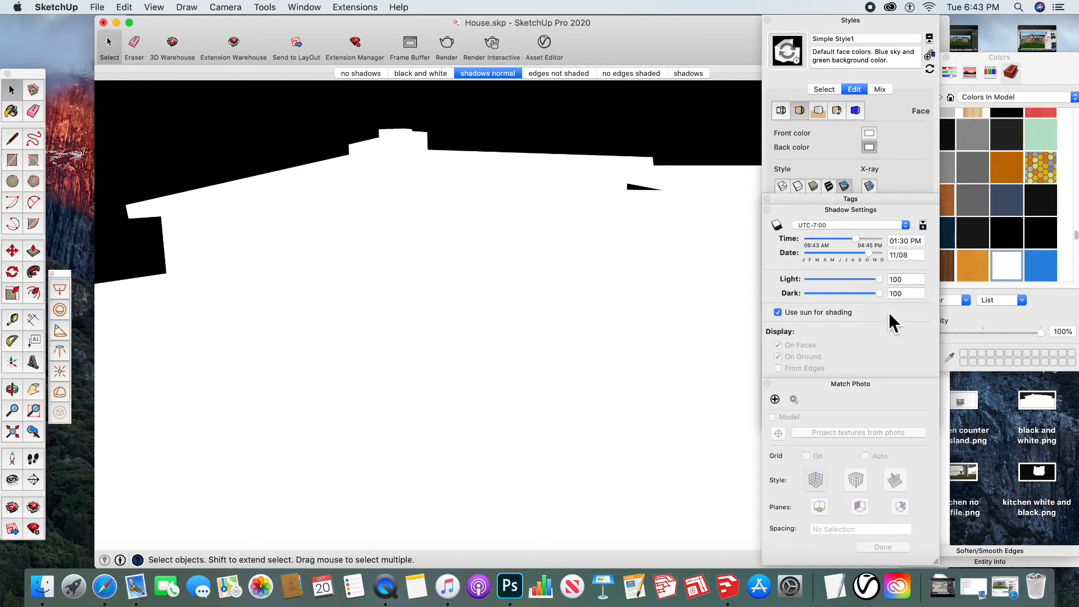
mouse_move(734, 339)
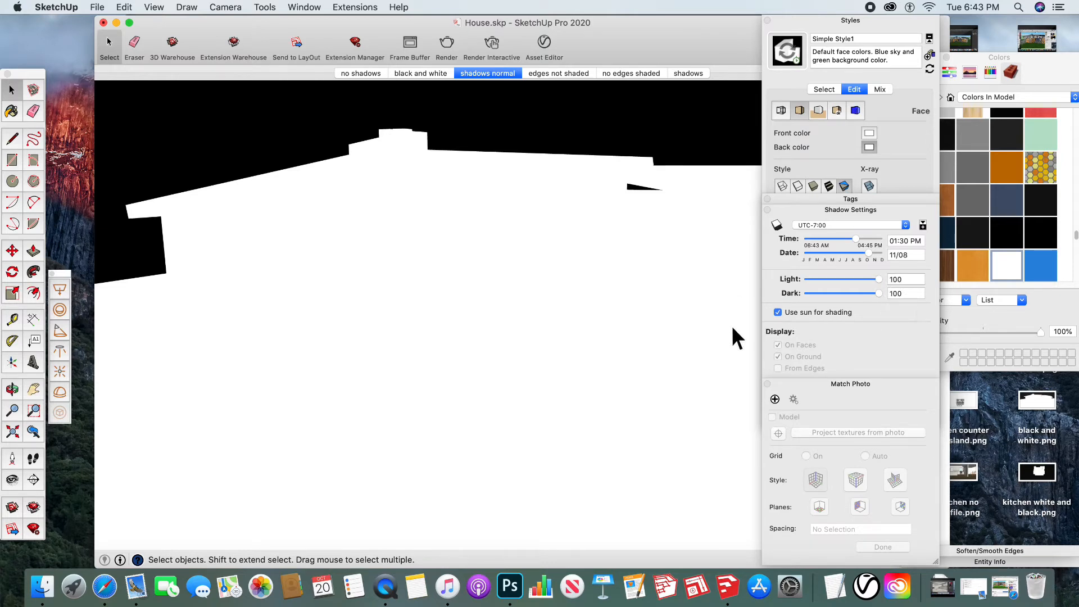
mouse_move(226, 10)
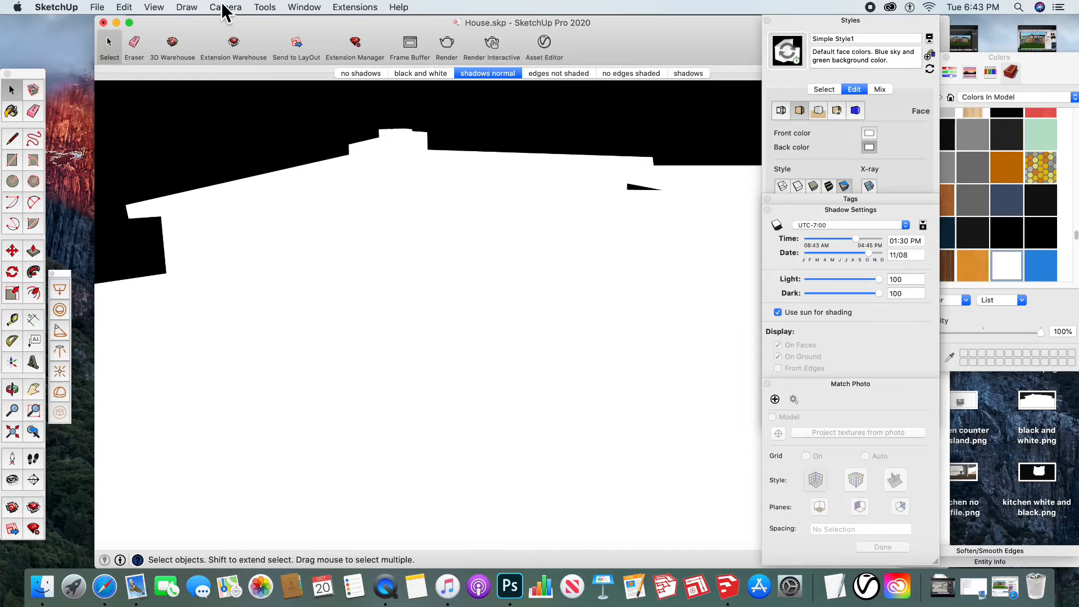
Add a new scene from the current view, creating it with the style changes
click(124, 7)
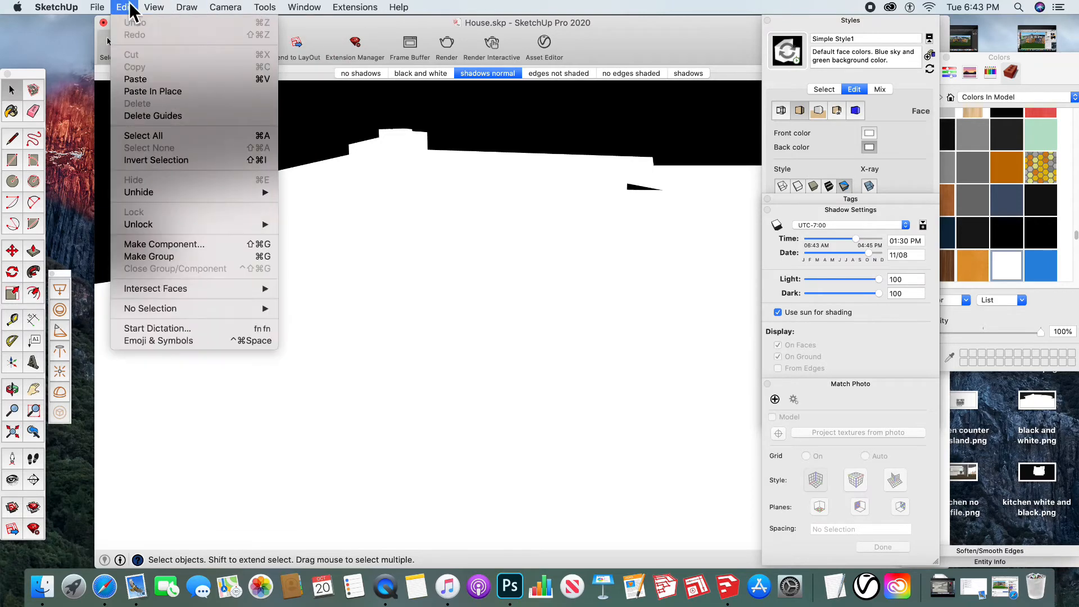
click(154, 6)
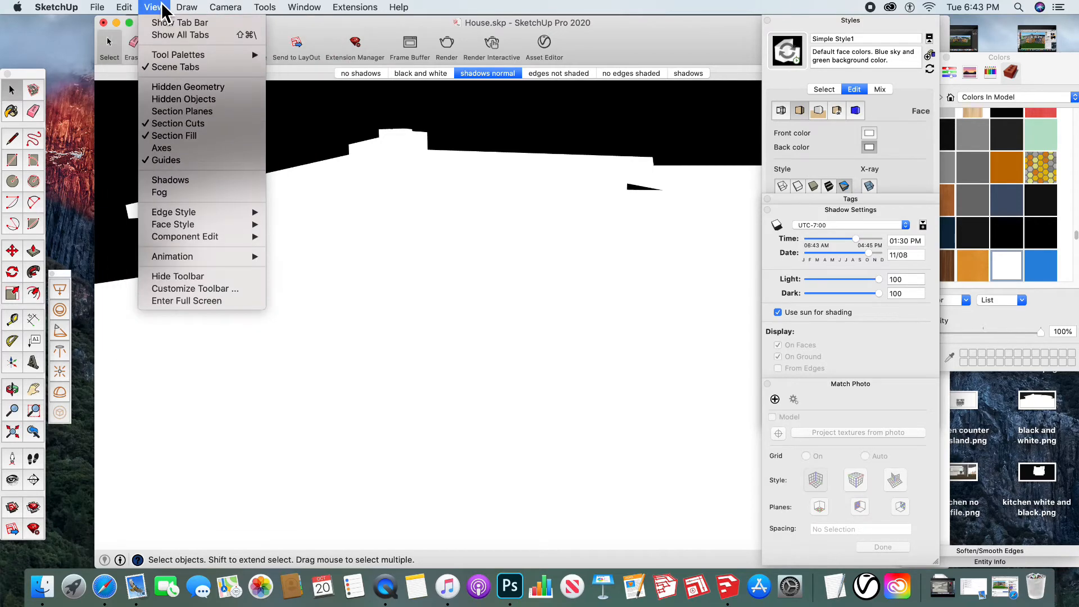
mouse_move(174, 257)
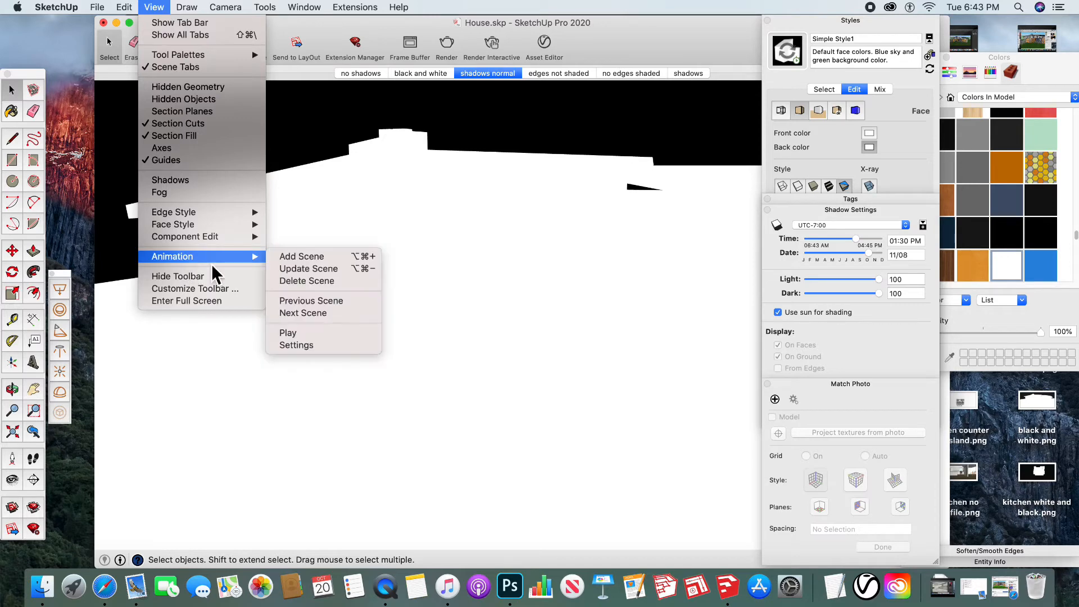
click(301, 257)
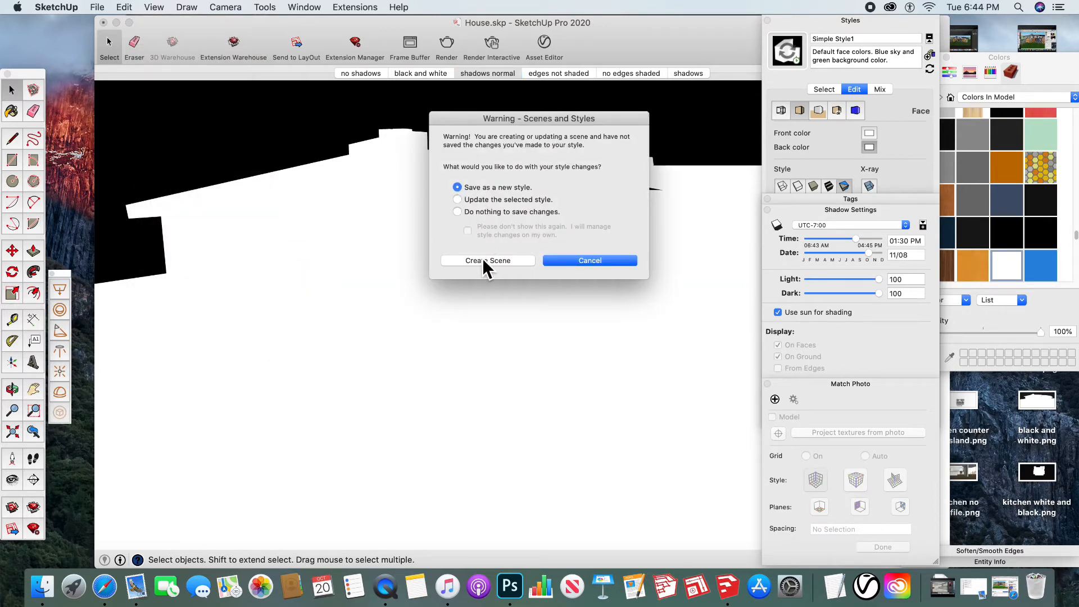
click(487, 260)
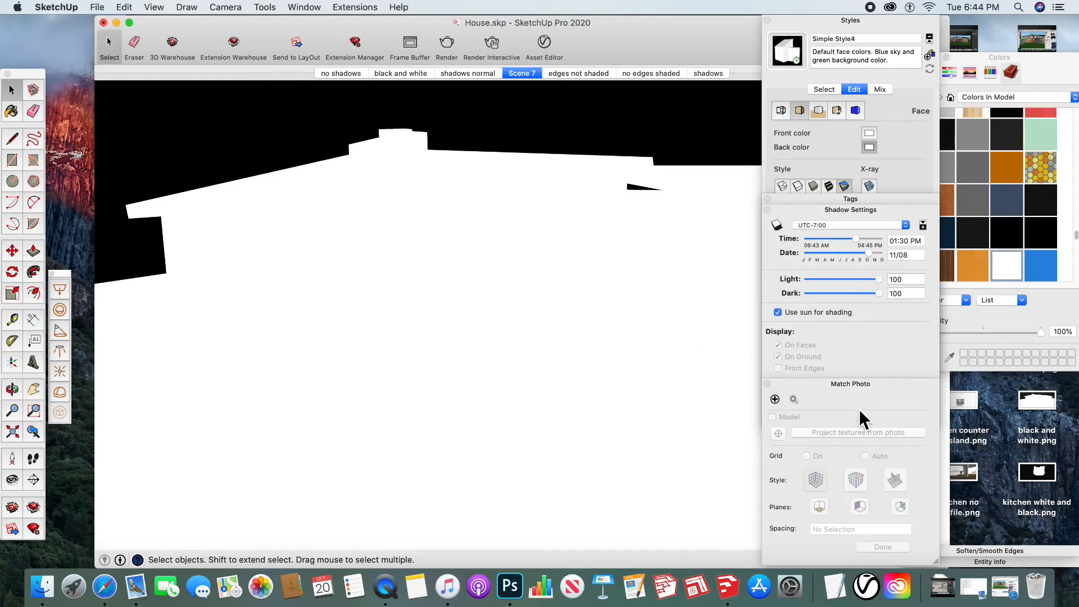
mouse_move(865, 394)
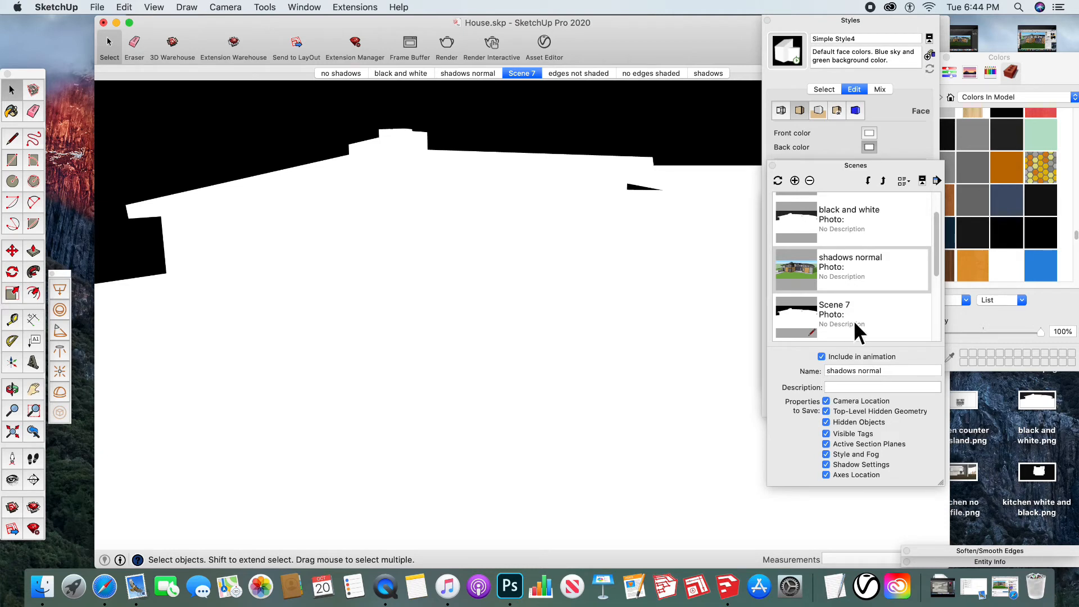
Rename the new scene to 'b and white' in the Scenes panel
click(834, 305)
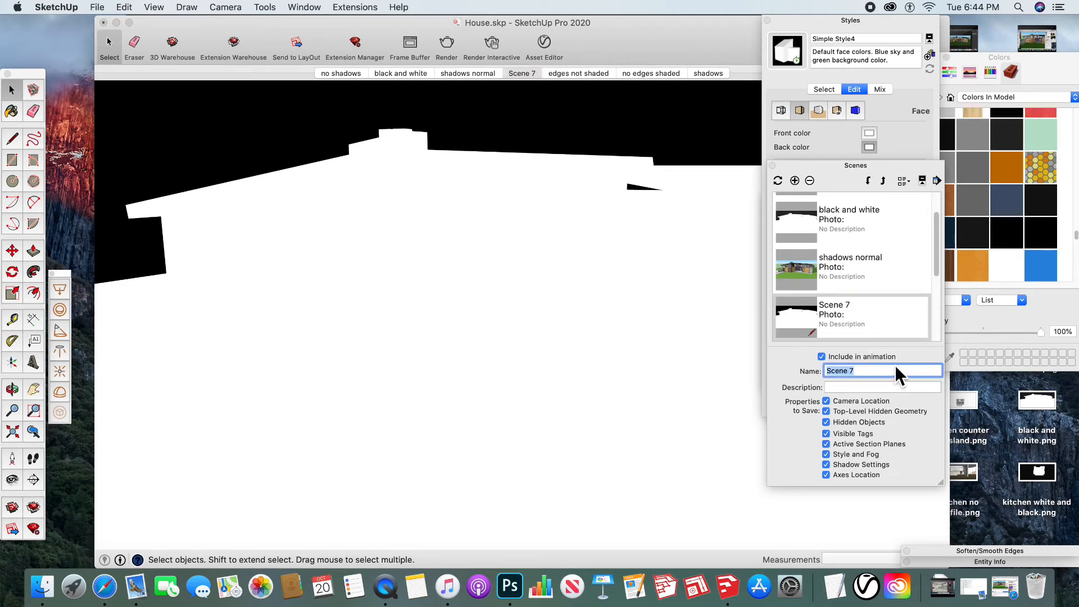
text(b and white)
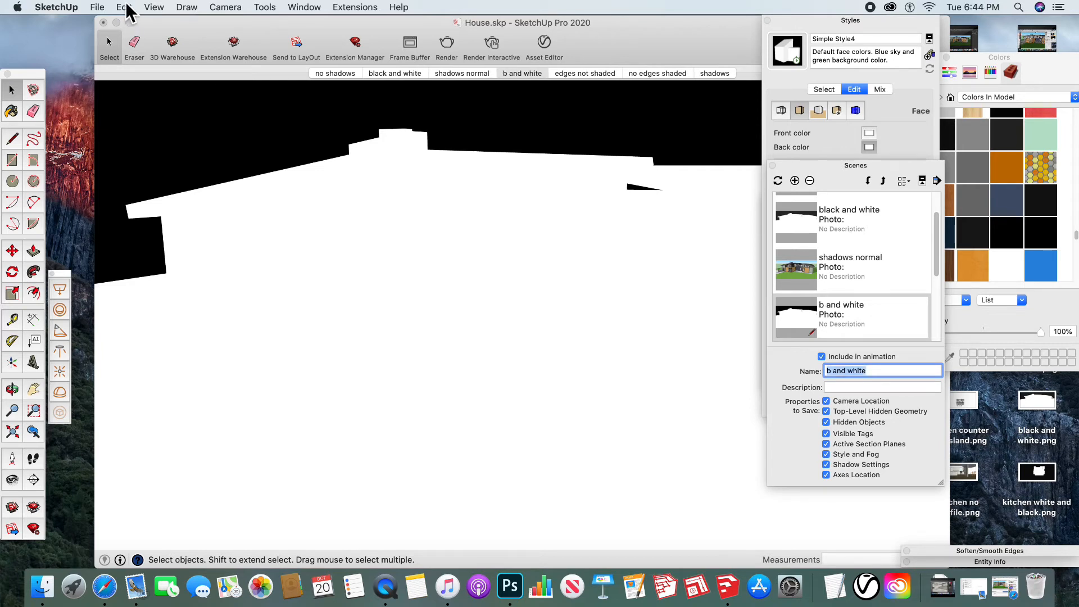
Export the scene as a 2D PNG named 'b and white' to the desktop
click(97, 8)
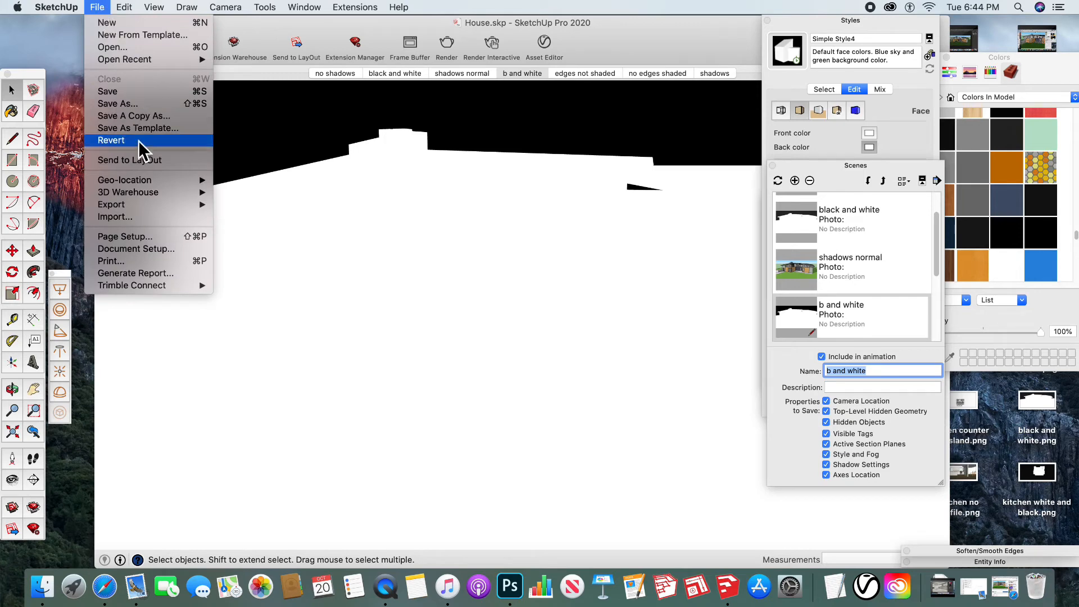
mouse_move(111, 204)
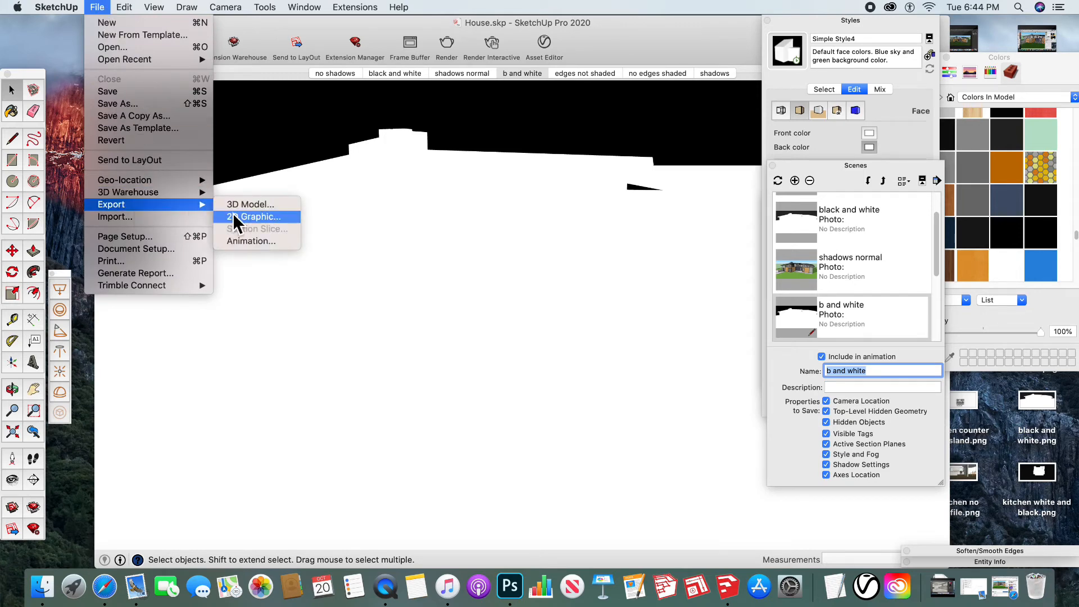
click(260, 215)
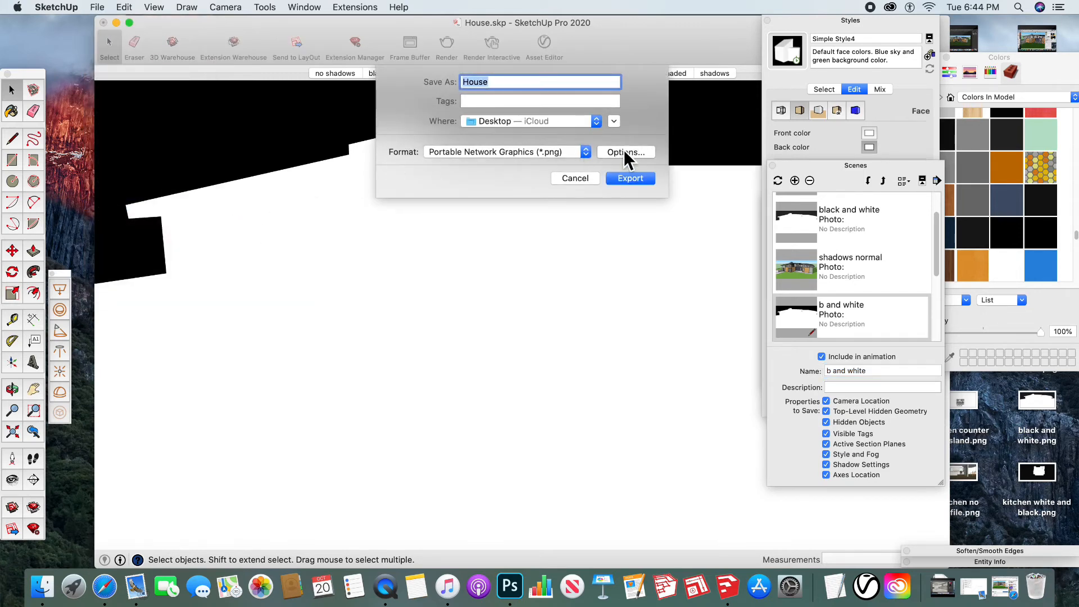
click(624, 152)
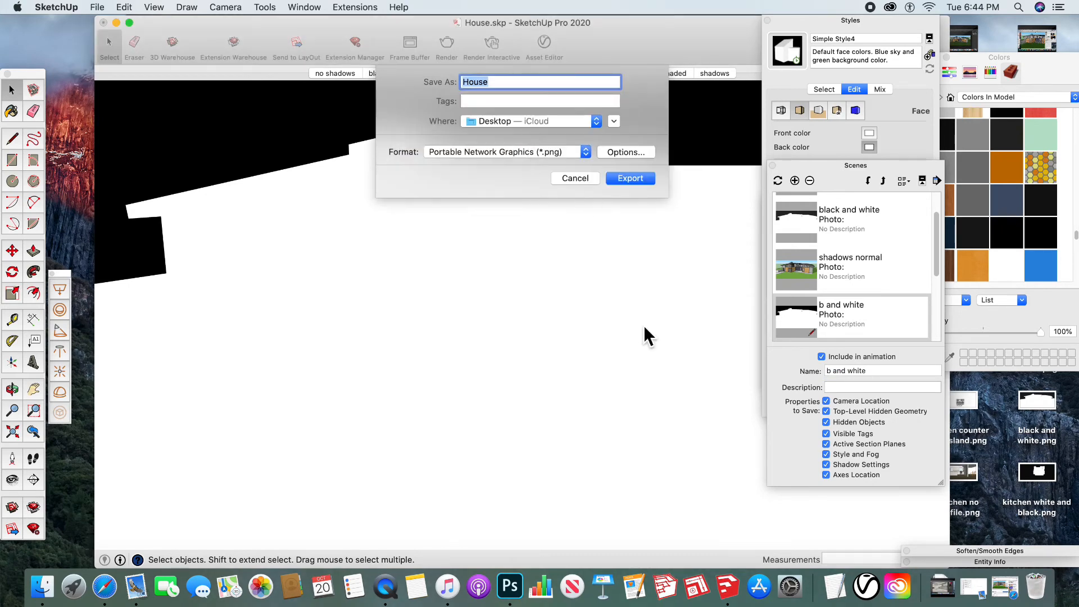
text(b an)
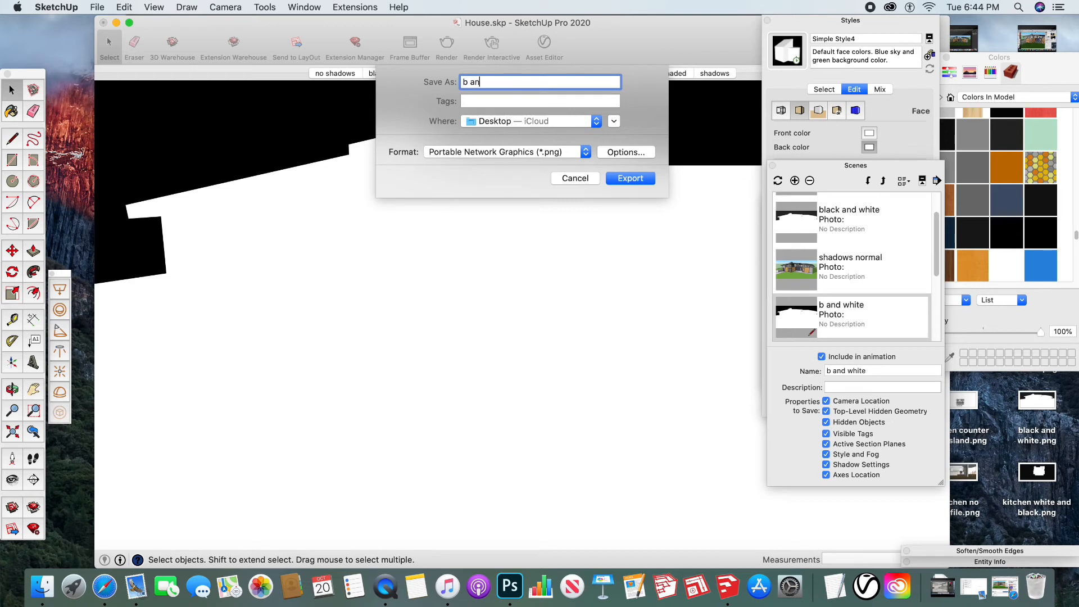
click(630, 179)
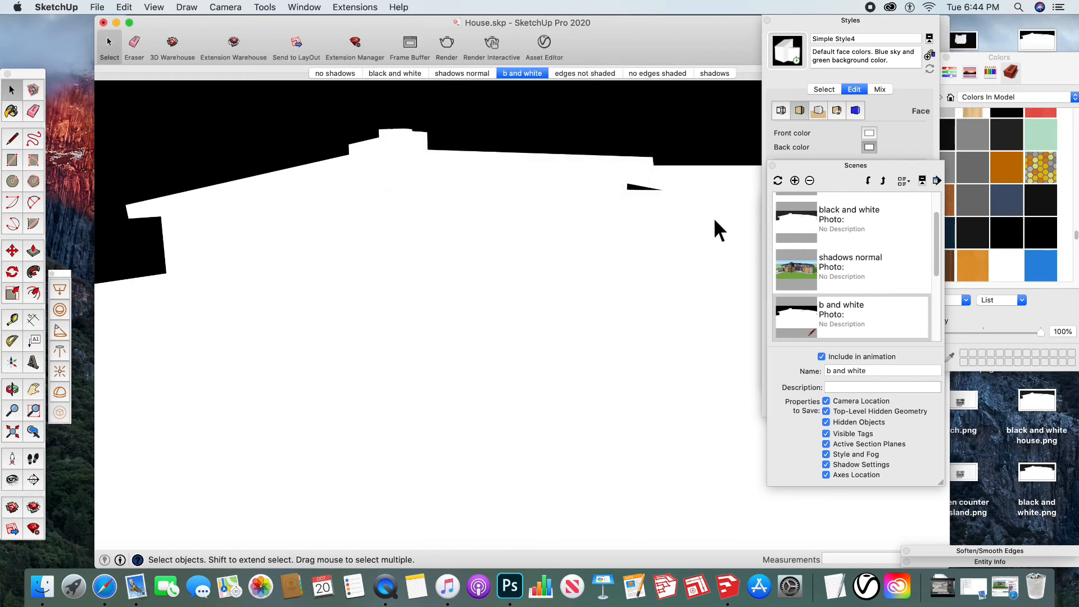
In Photoshop, delete the old House layer and place b and white.png above the render
click(509, 586)
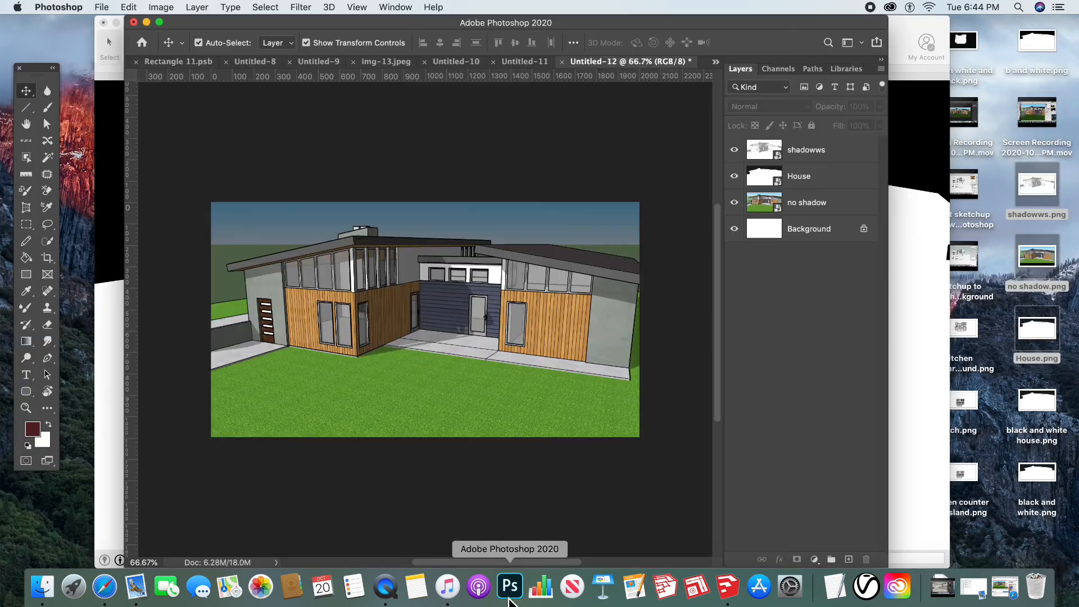
click(800, 176)
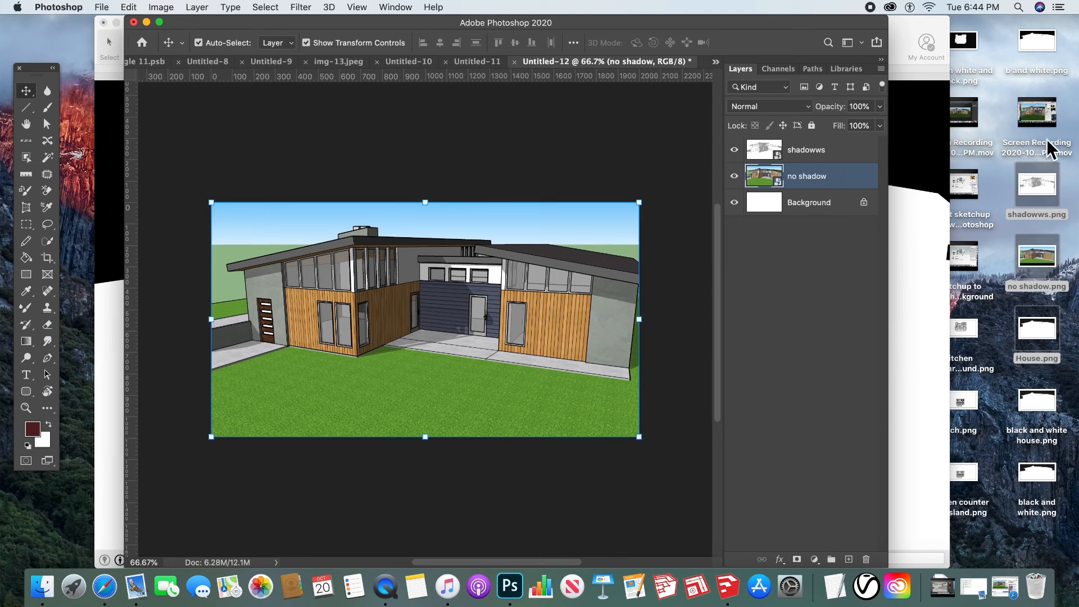
key(cmd+t)
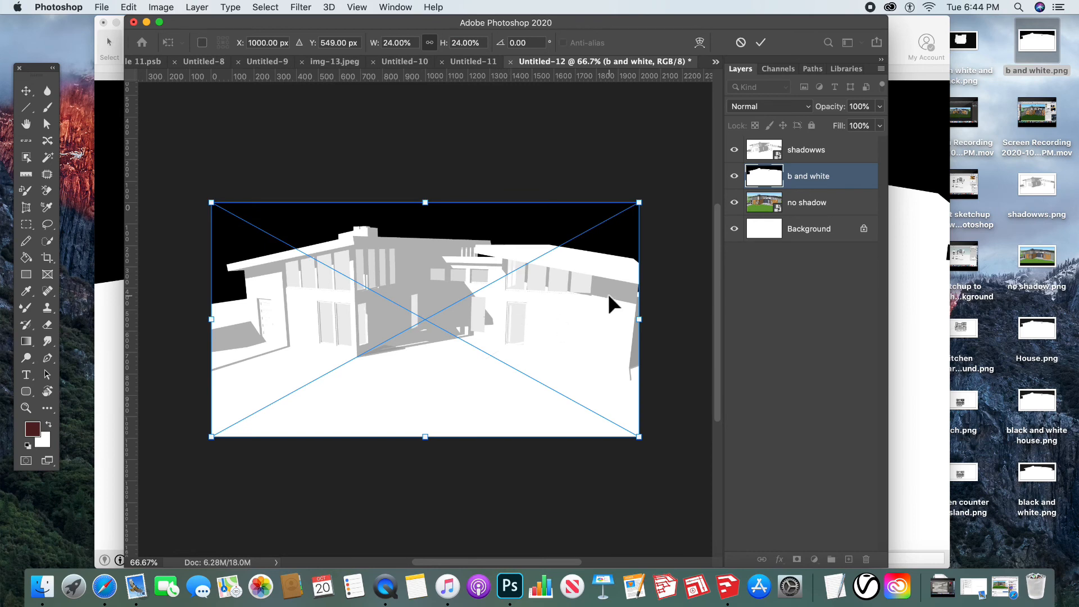
Set the mask layer to Multiply at about 35% opacity
click(769, 105)
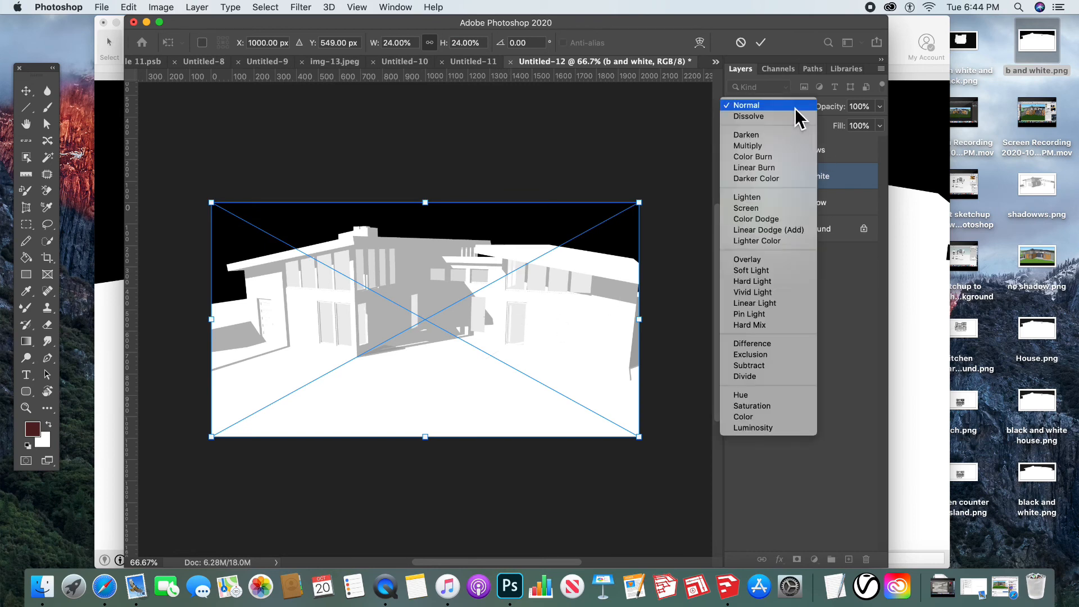
click(749, 145)
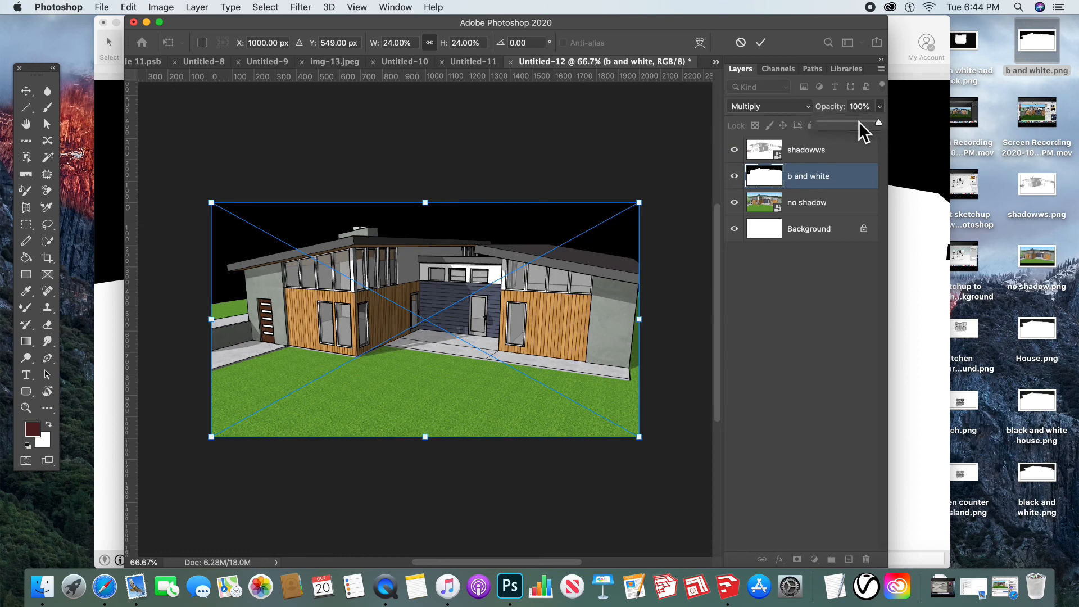
drag(879, 123, 841, 123)
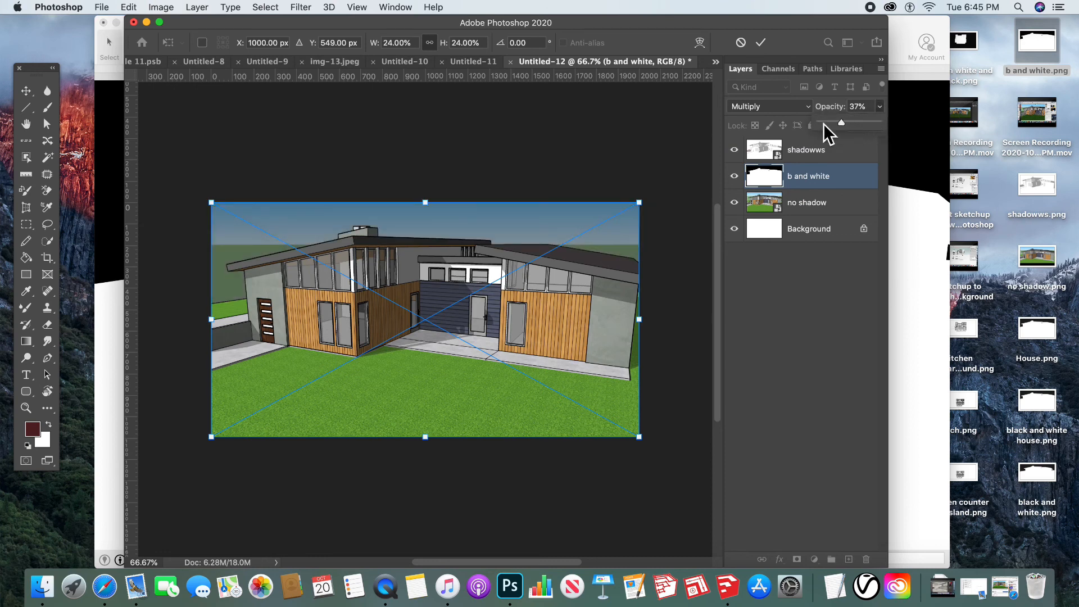
drag(841, 122, 840, 122)
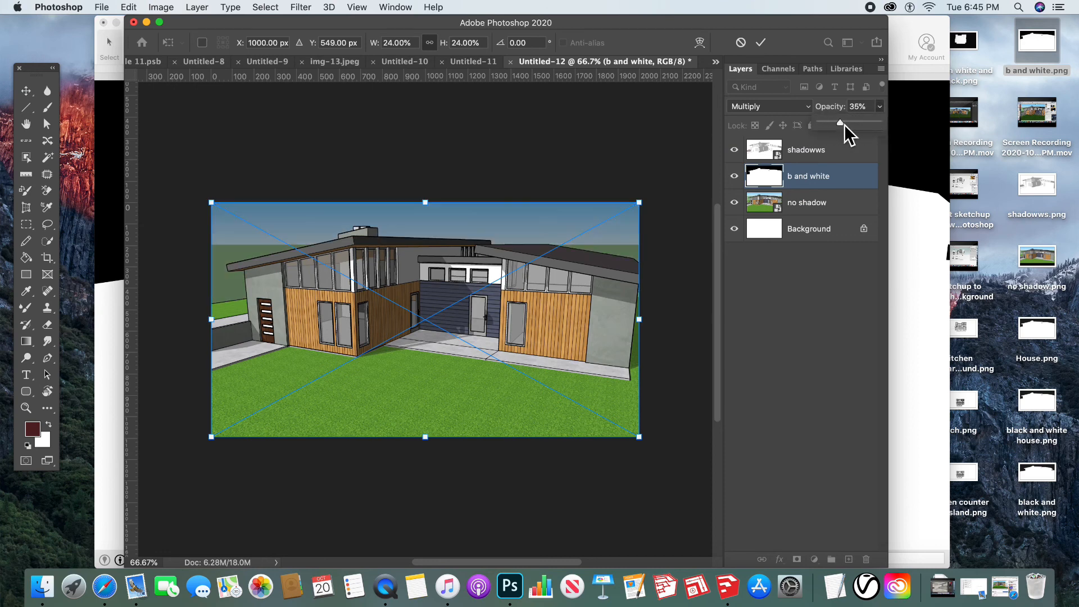